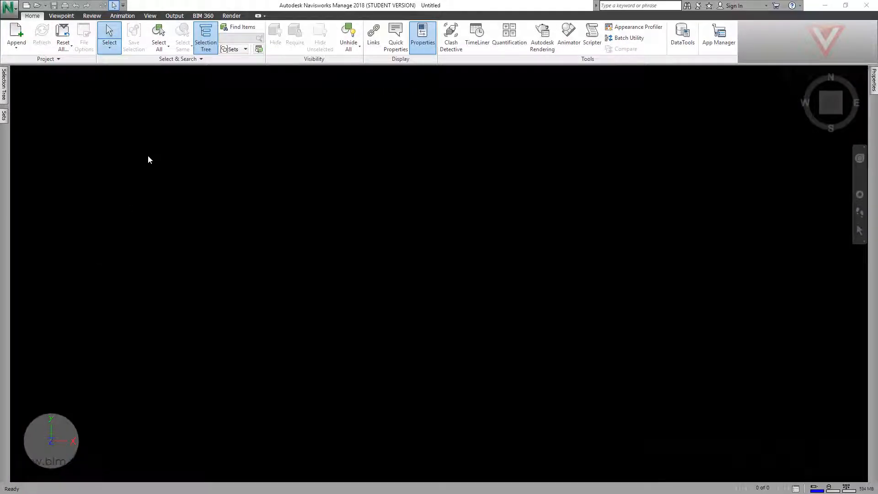
mouse_move(181, 143)
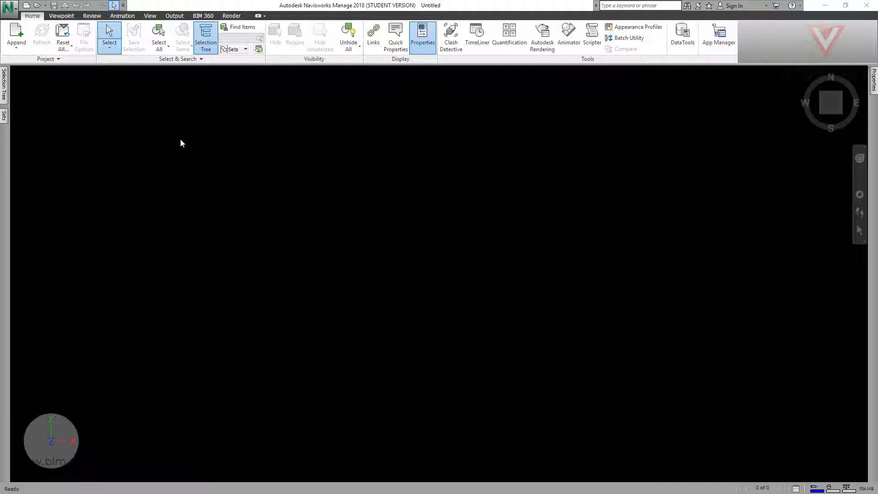
mouse_move(181, 140)
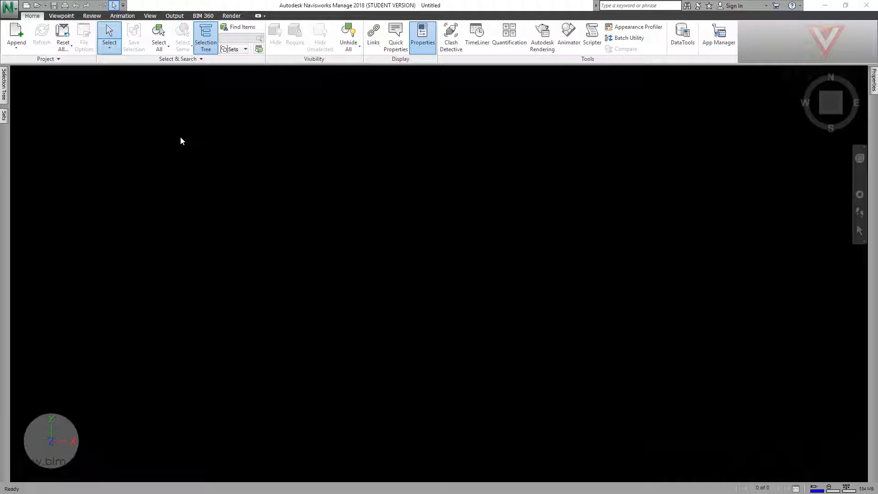
mouse_move(183, 154)
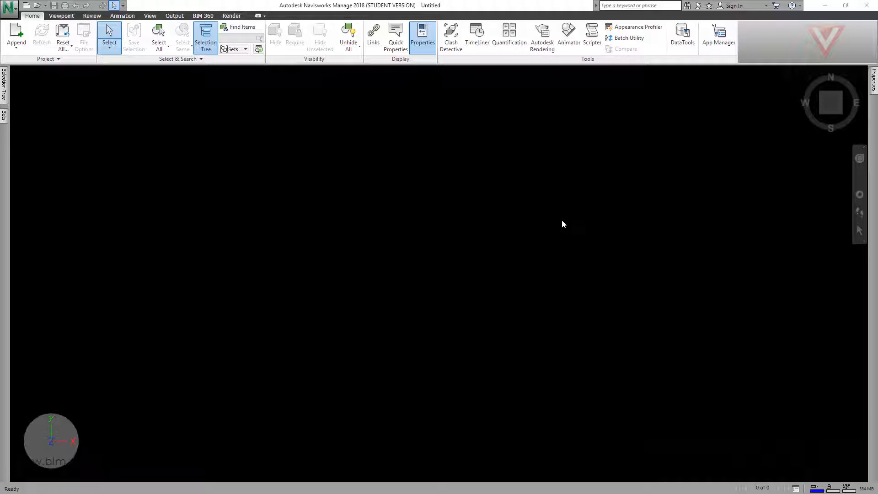
mouse_move(531, 232)
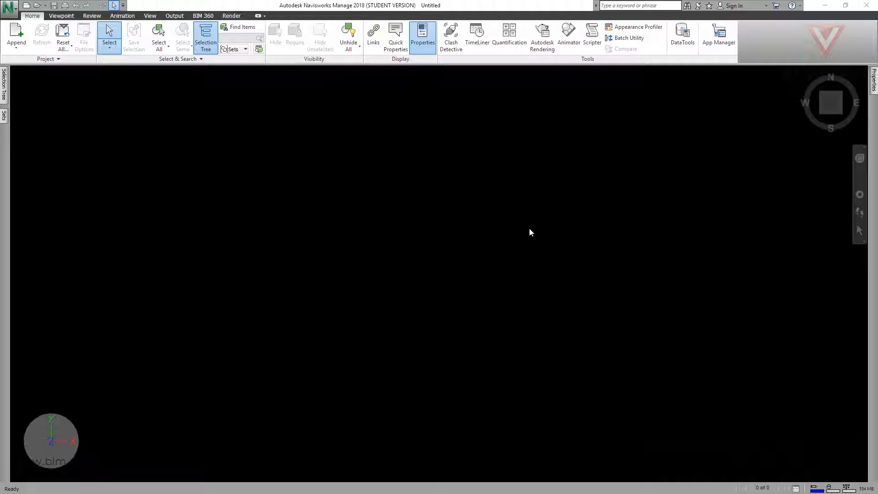
mouse_move(559, 218)
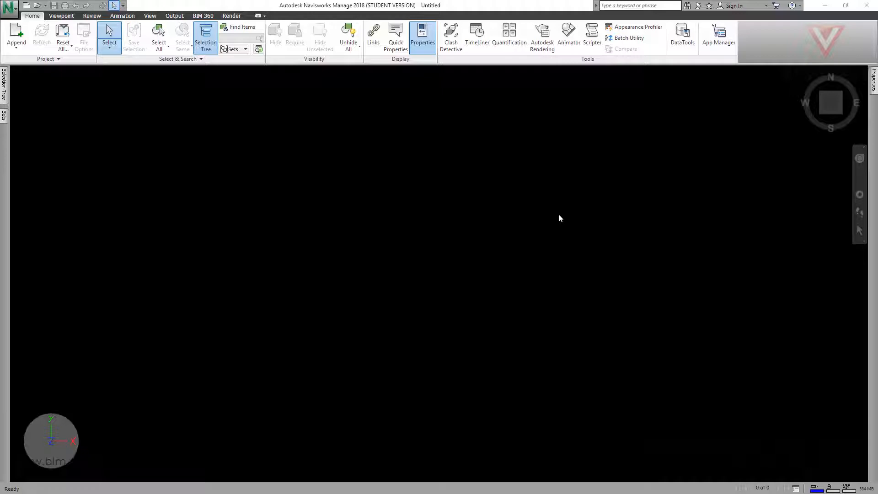
mouse_move(521, 198)
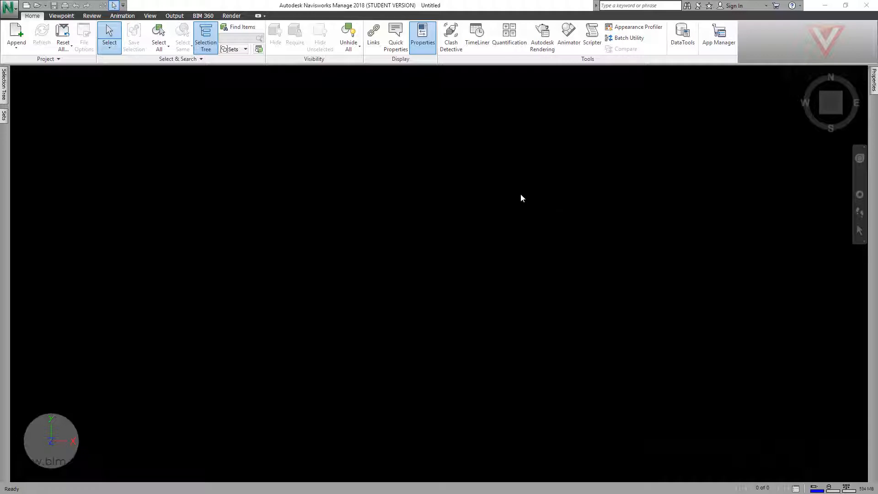
mouse_move(201, 249)
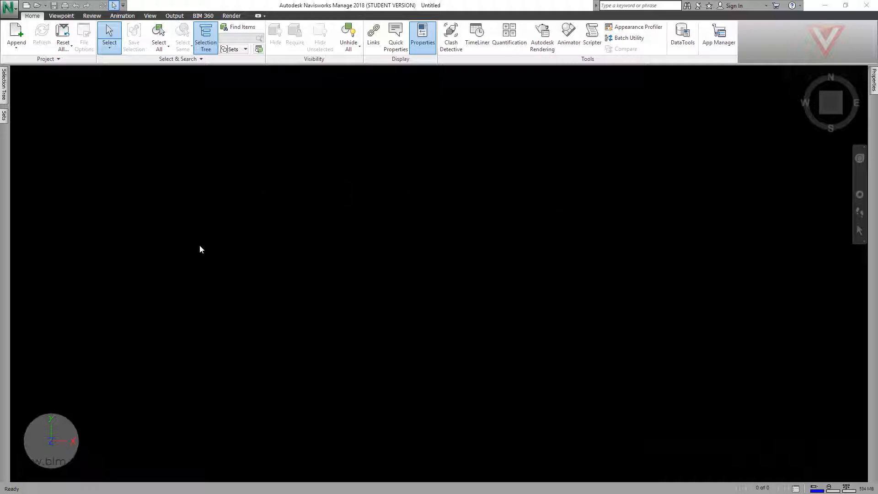
mouse_move(204, 240)
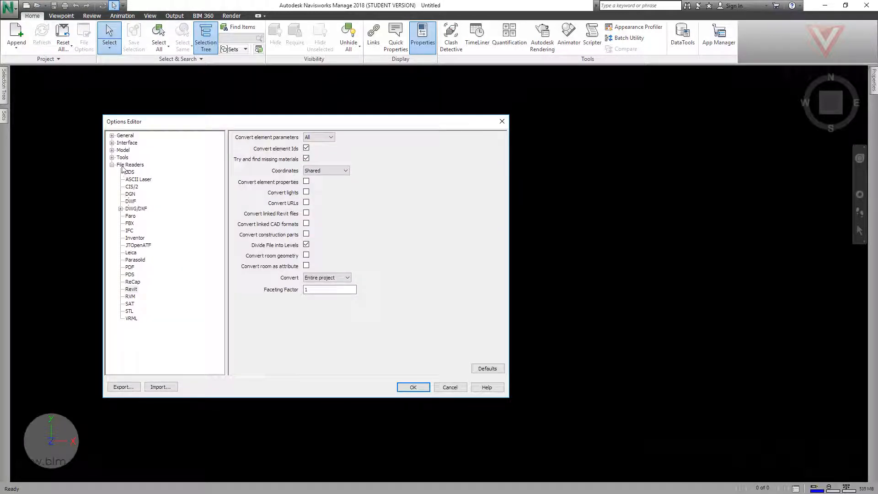
- Set the Revit file reader's Convert element parameters option to All and confirm
left_click(130, 165)
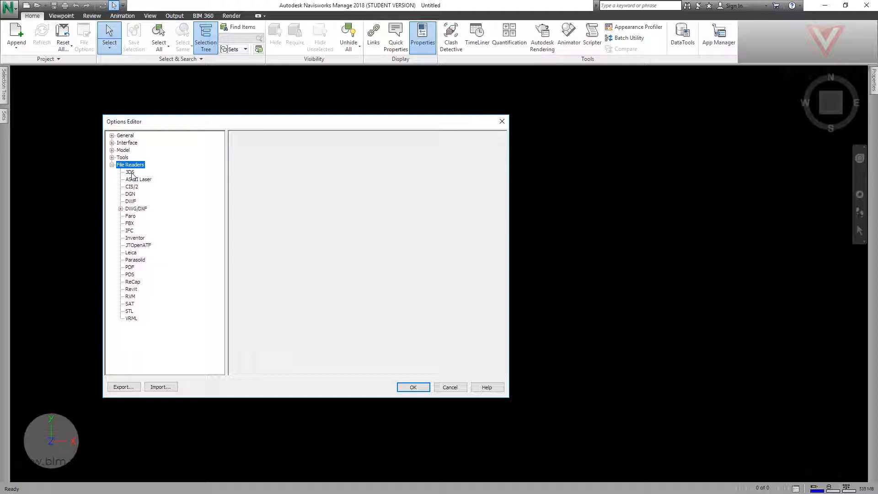
mouse_move(140, 287)
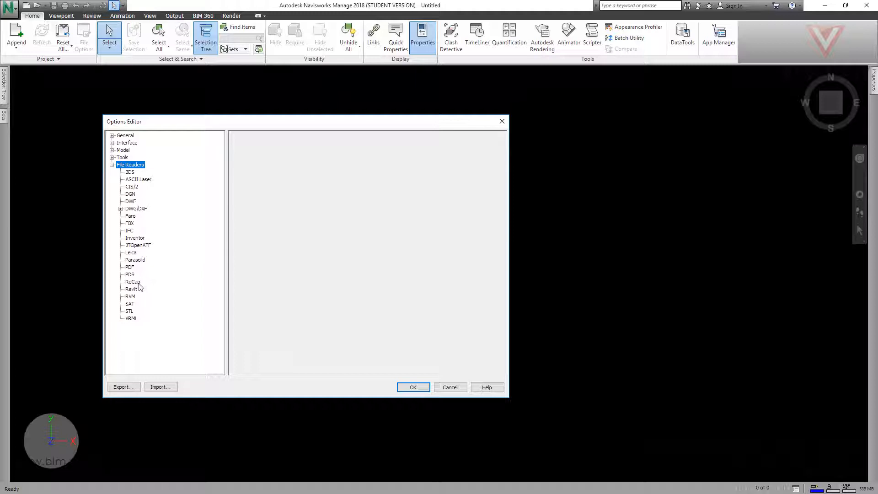
left_click(132, 289)
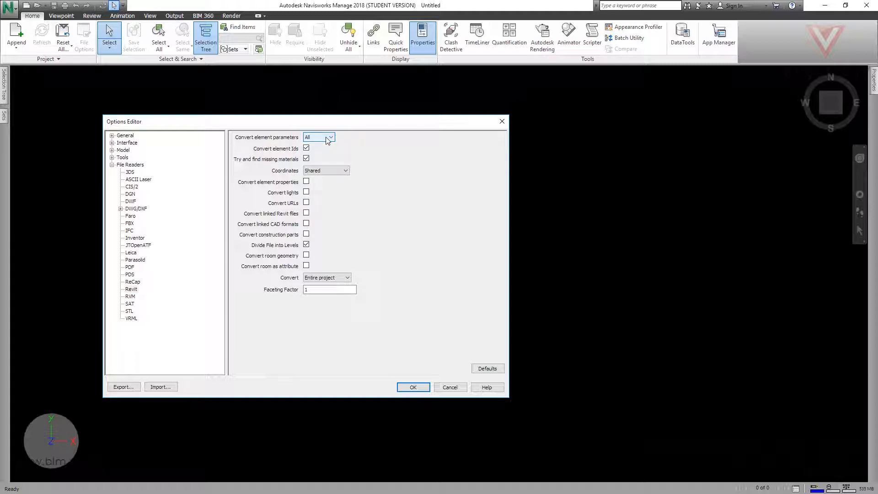
left_click(330, 137)
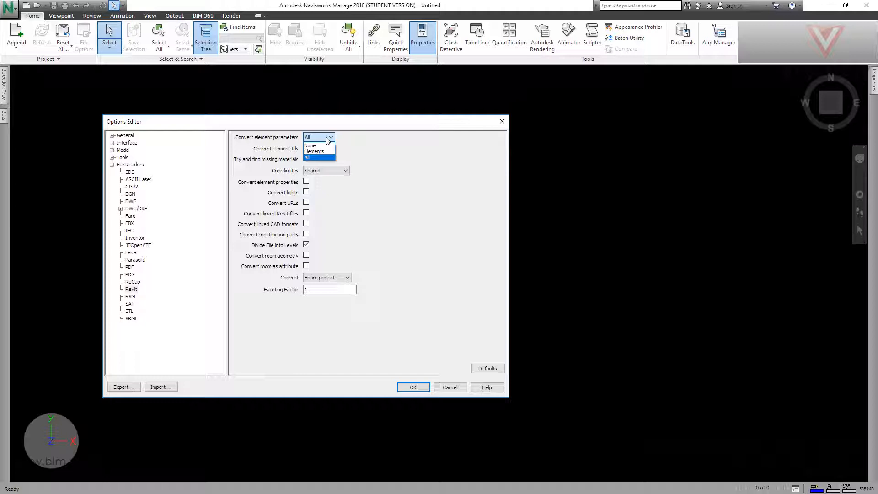
left_click(307, 157)
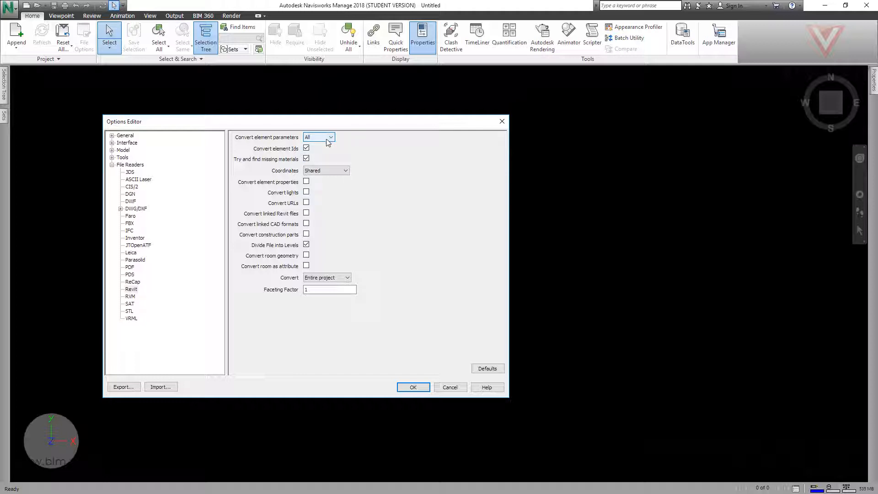
left_click(412, 387)
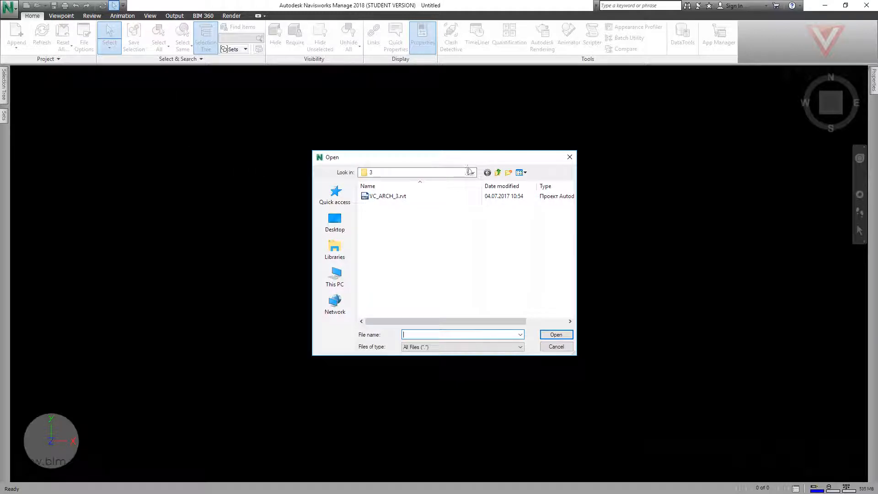
- Open VC_ARCH_3.rvt from the Material > 3 folder
left_click(472, 172)
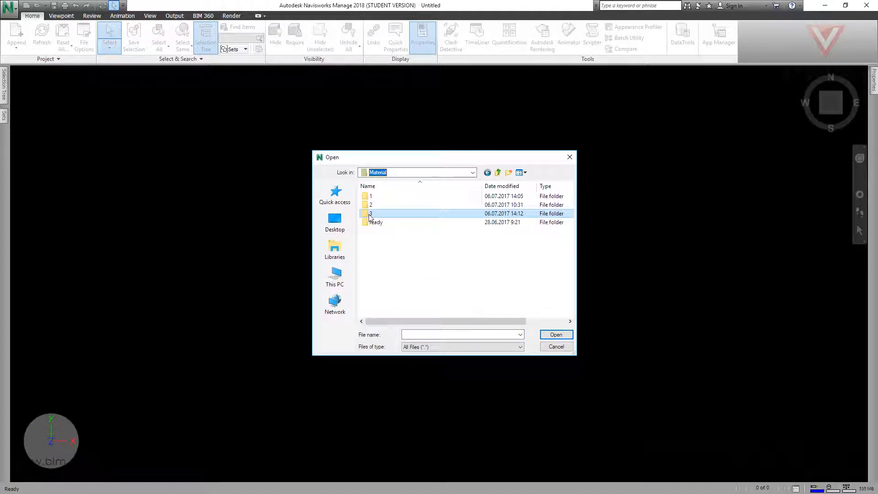
double_click(370, 213)
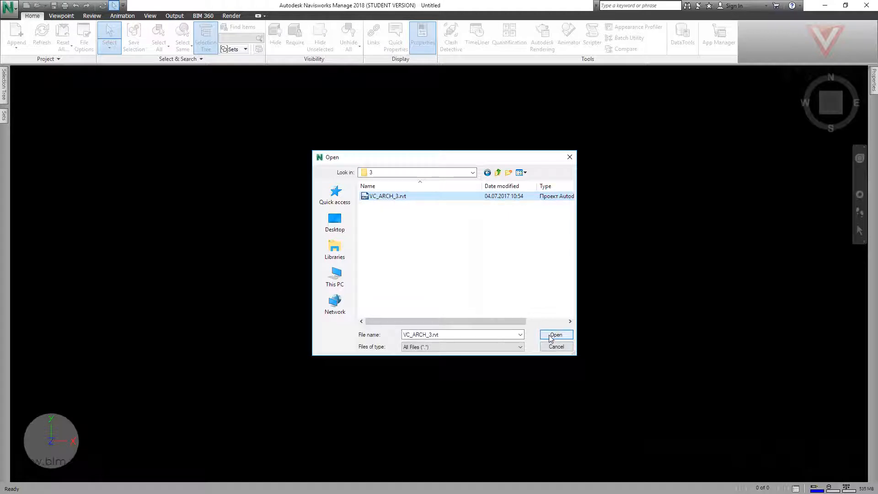
left_click(555, 335)
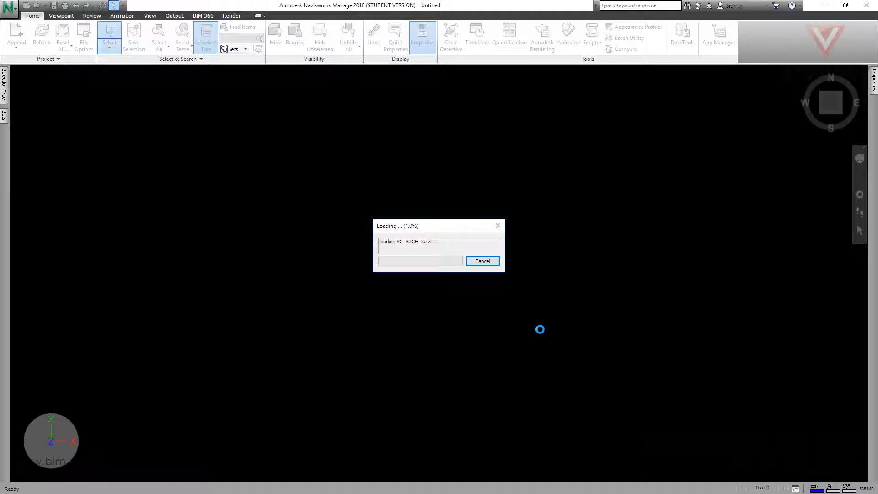
mouse_move(345, 194)
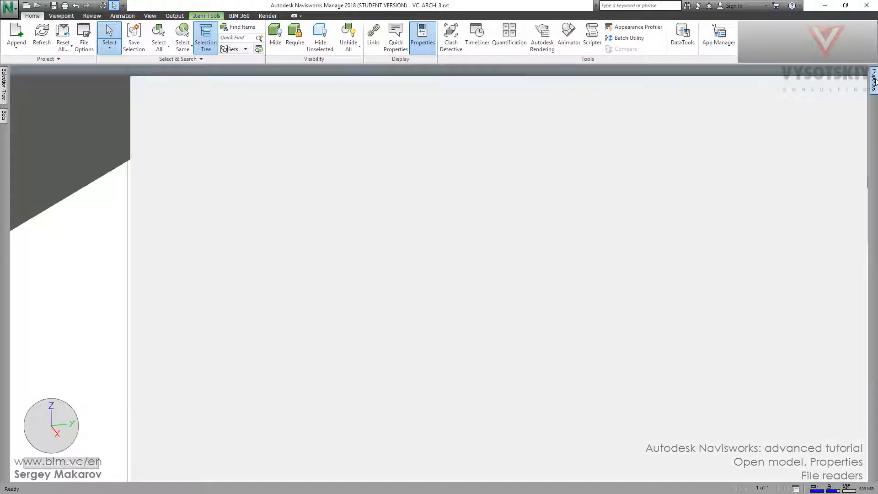
- Show the wall's properties and compare its Item and Element tabs
left_click(423, 35)
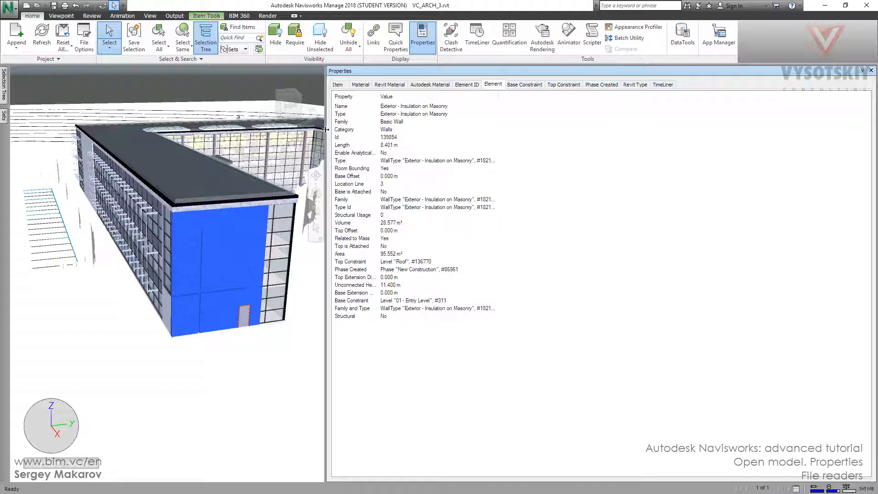
left_click(337, 85)
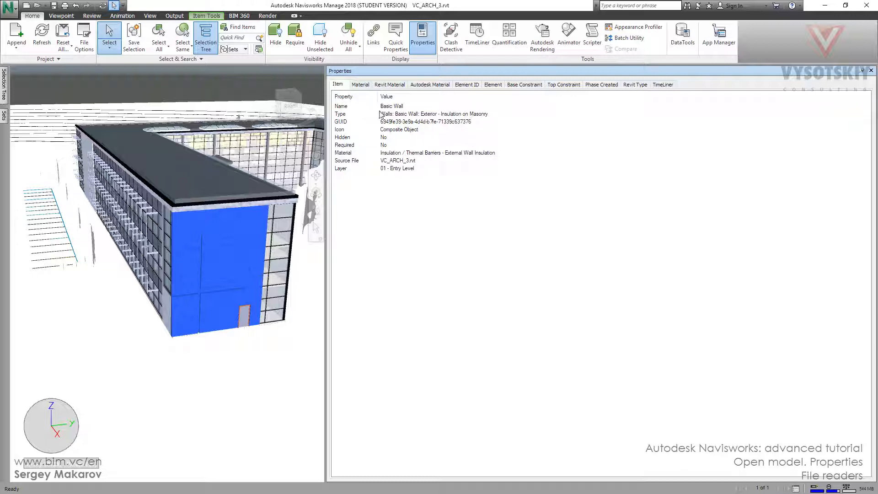
mouse_move(387, 112)
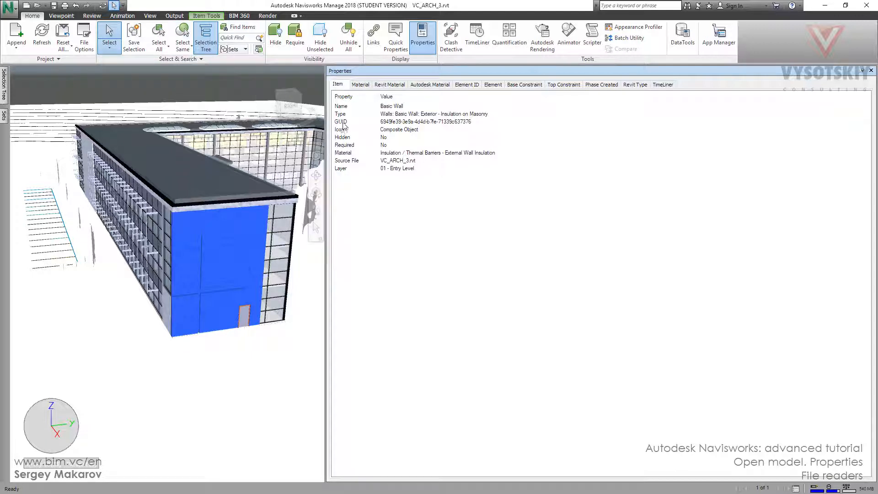
mouse_move(434, 125)
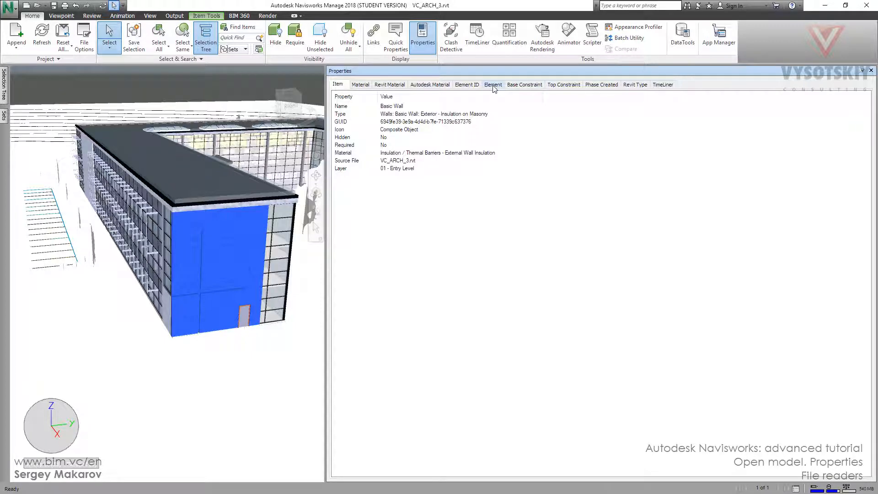
left_click(494, 84)
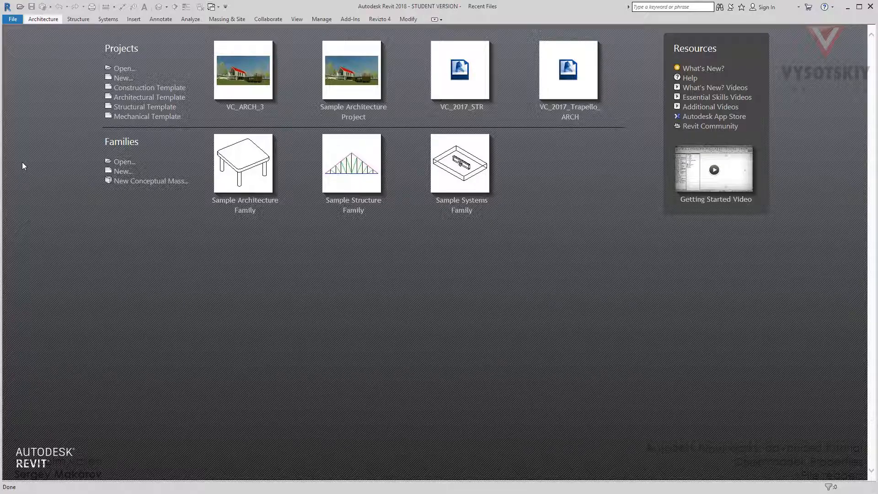
- Open VC_ARCH_3 in Revit and select the exterior masonry wall at the wing's end
left_click(124, 68)
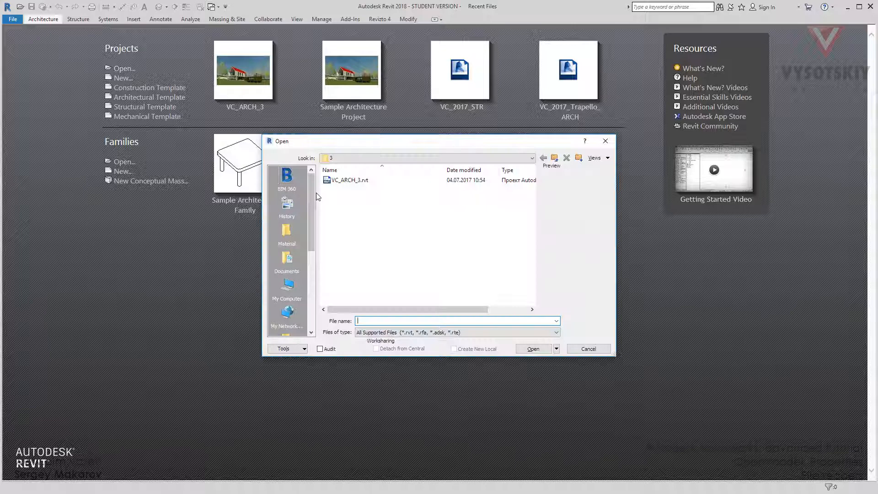
left_click(587, 348)
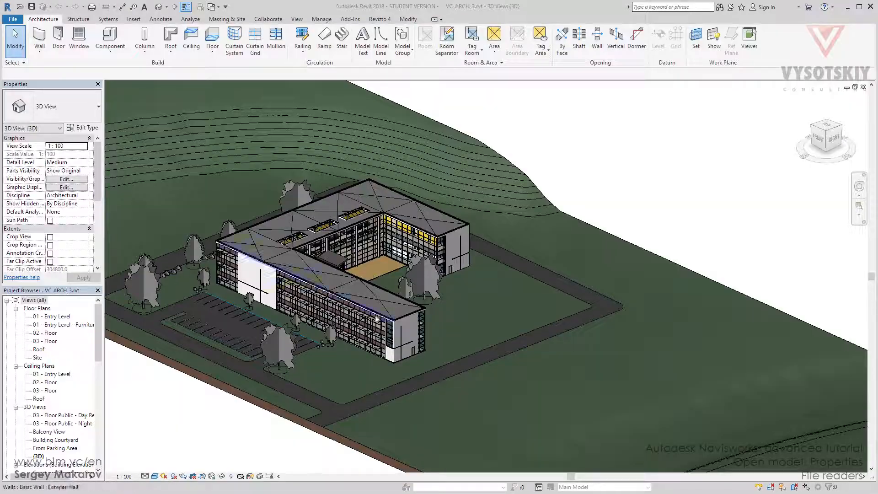
left_click(401, 337)
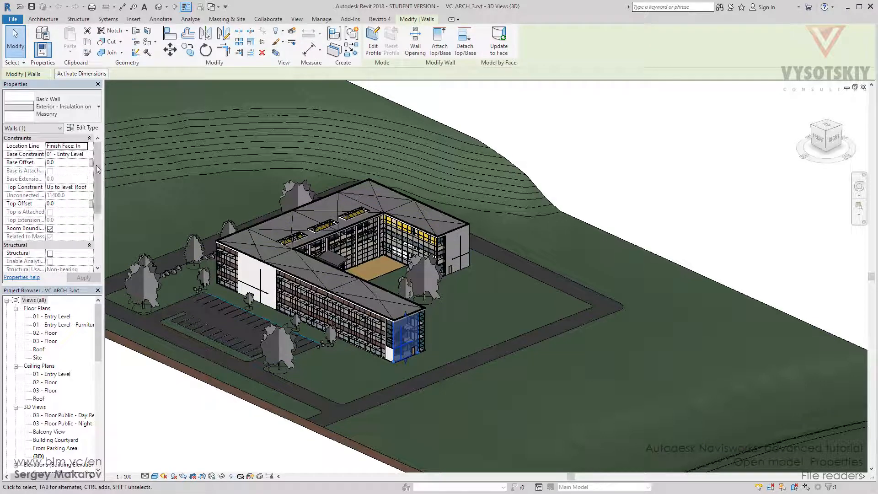
scroll("down", 3)
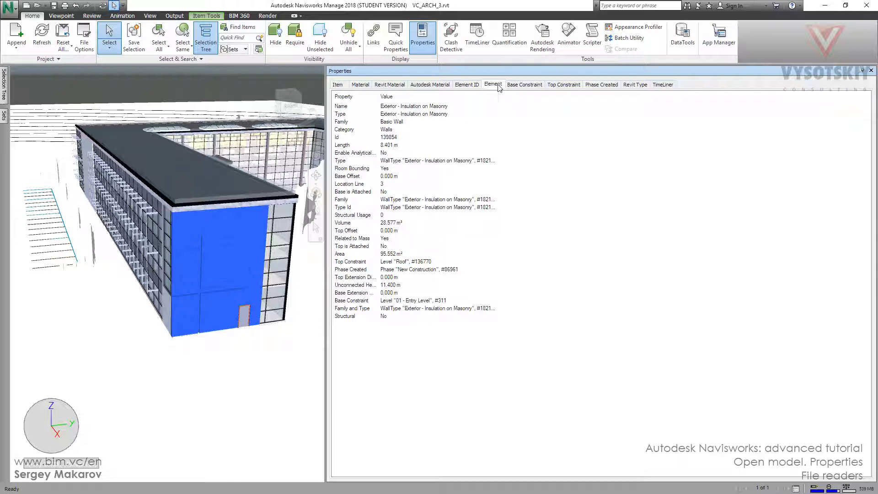
- View the wall's Revit Type properties, then open the program Options
left_click(634, 84)
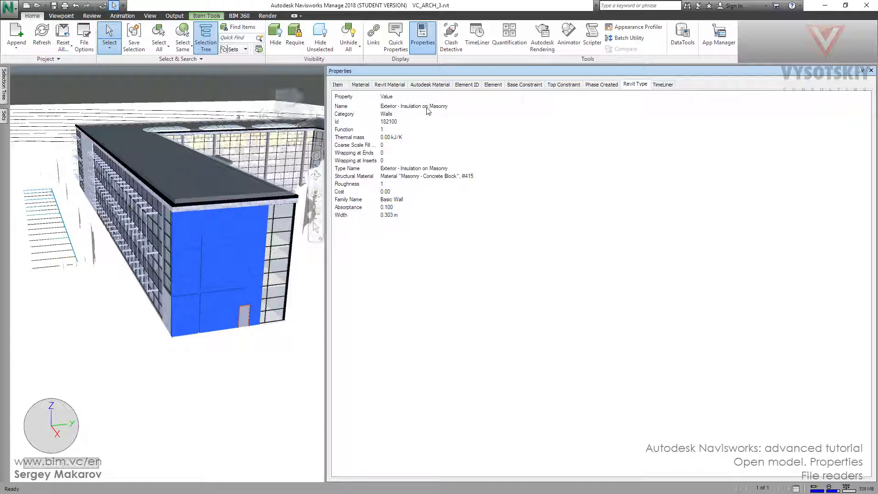
left_click(10, 10)
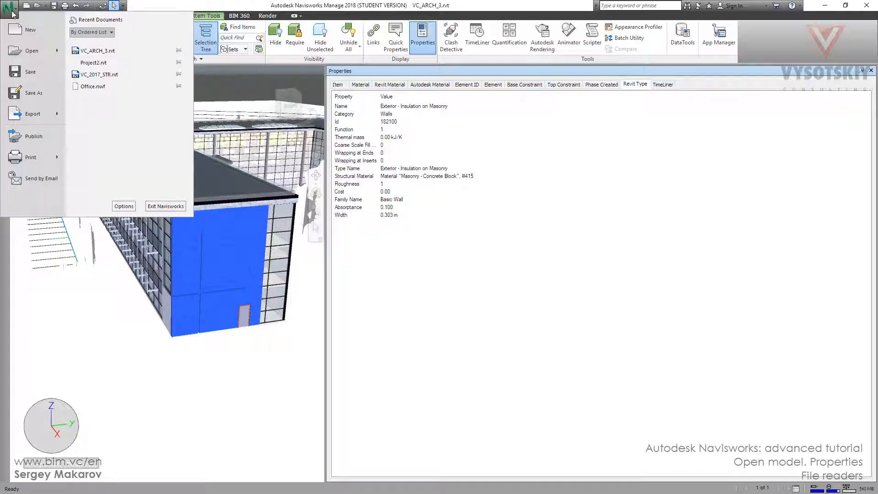
left_click(123, 206)
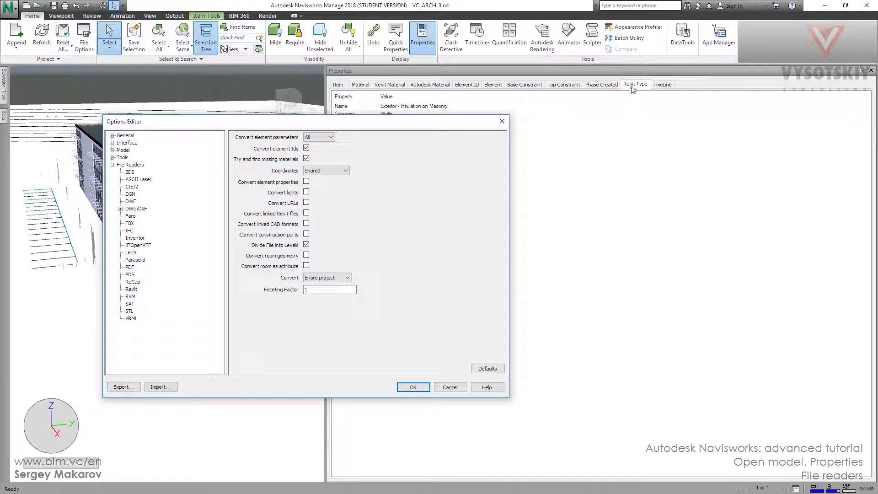
mouse_move(452, 110)
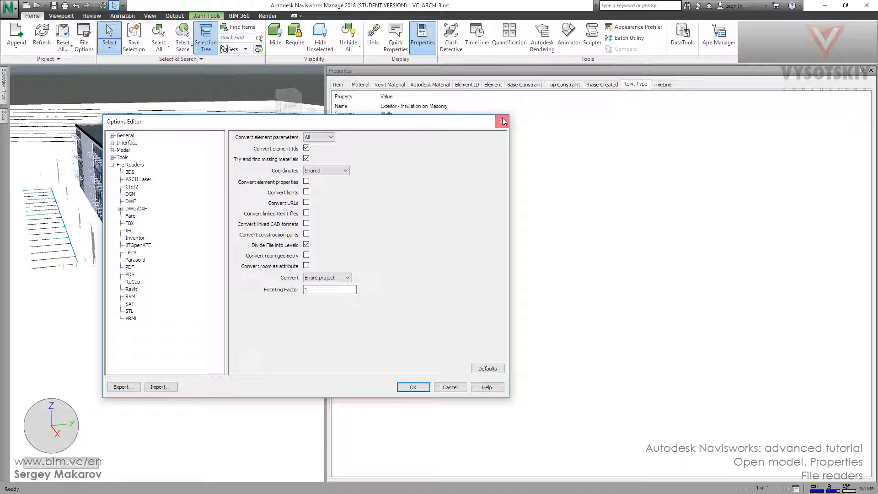
- Switch Convert element parameters to None, apply, and refresh the model
left_click(503, 121)
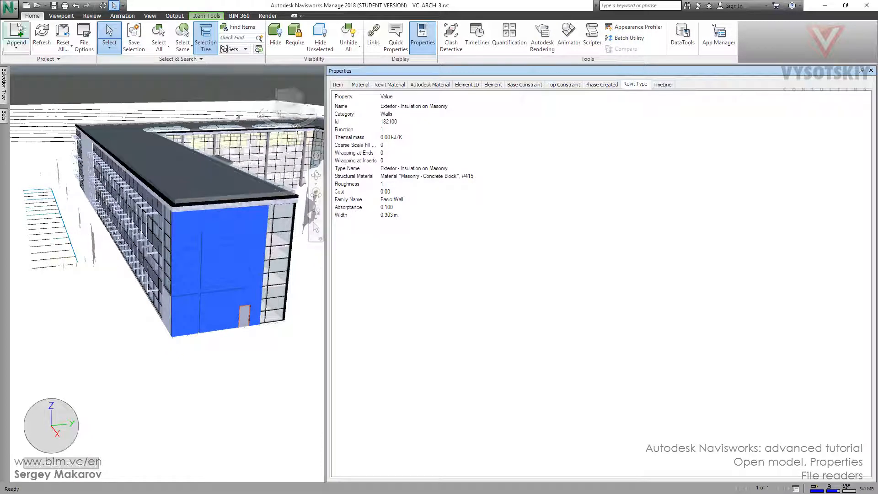
left_click(9, 8)
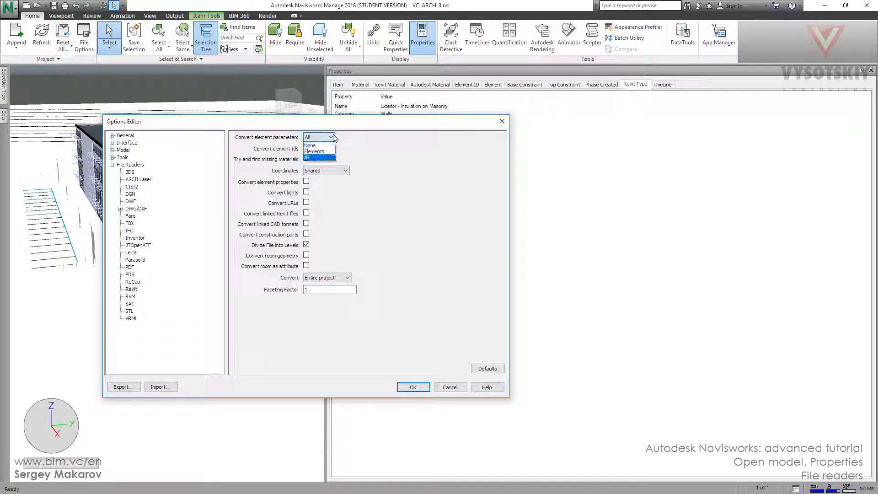
left_click(309, 146)
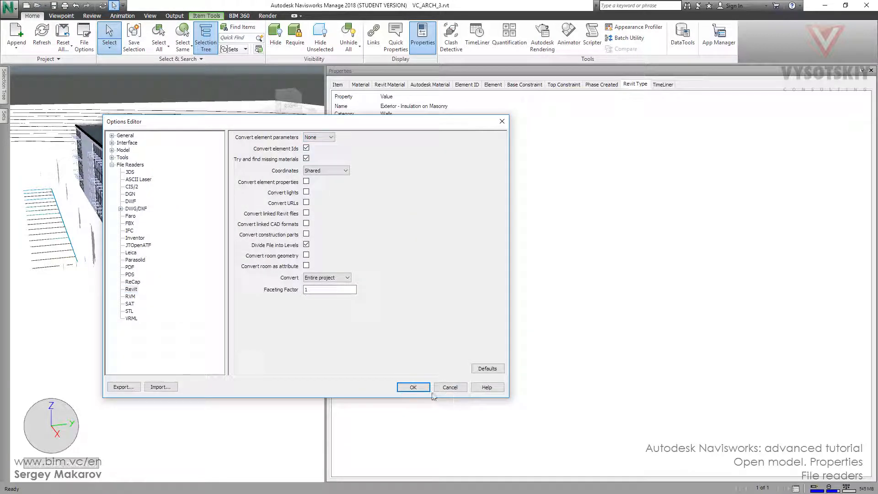
left_click(413, 387)
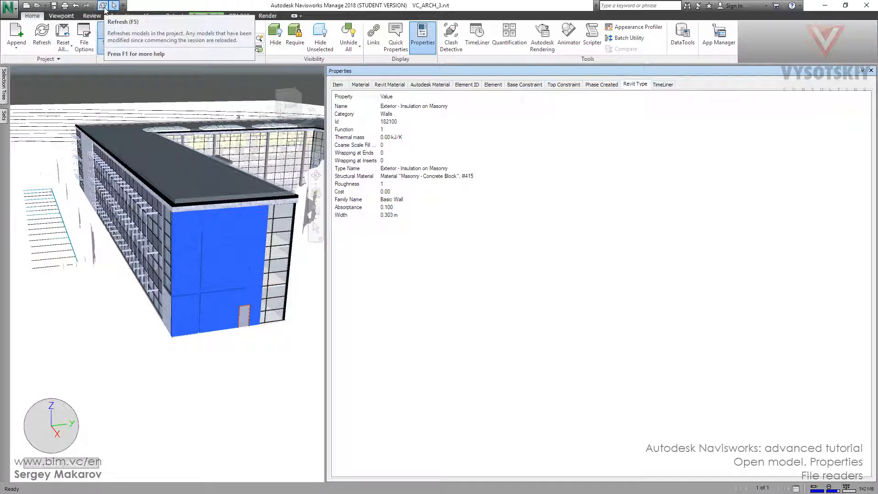
left_click(41, 36)
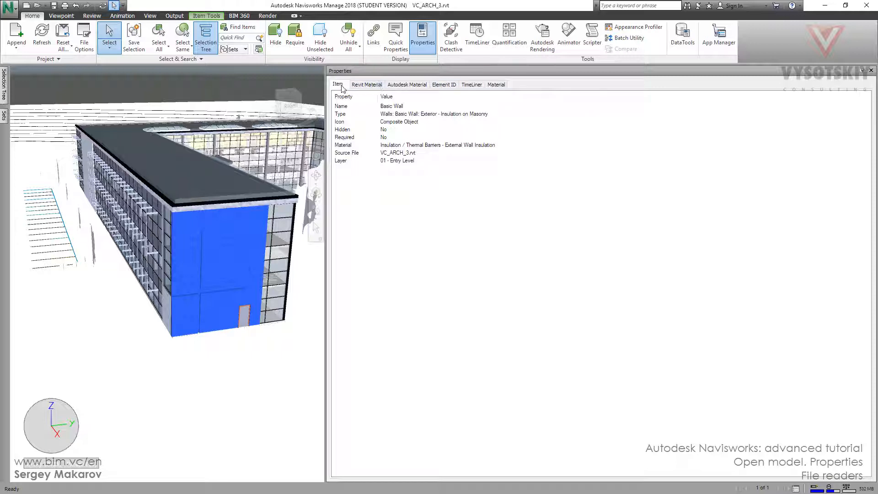
- View the wall's Revit Material and Autodesk Material properties
left_click(367, 84)
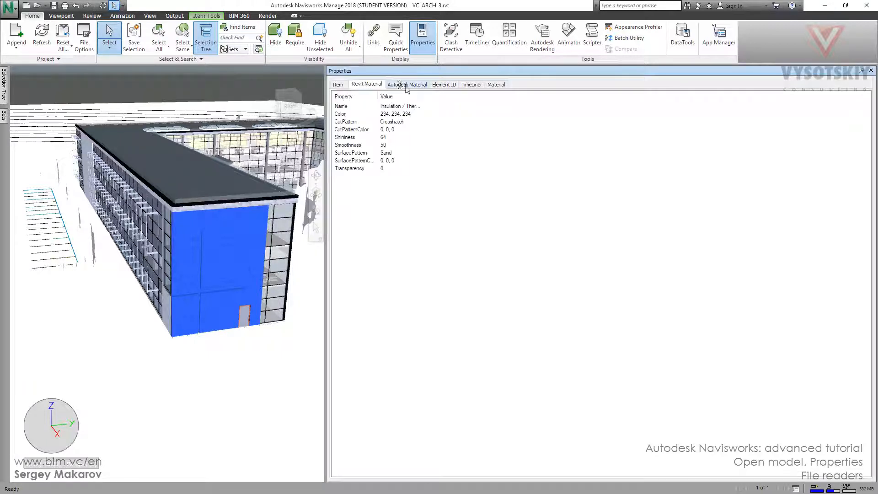
left_click(443, 84)
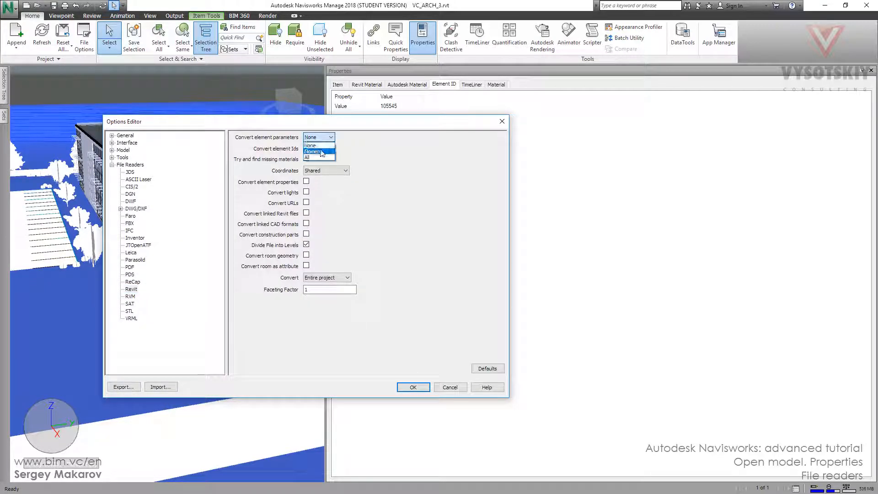
- Set Convert element parameters to Elements, apply, and reload the model
left_click(317, 152)
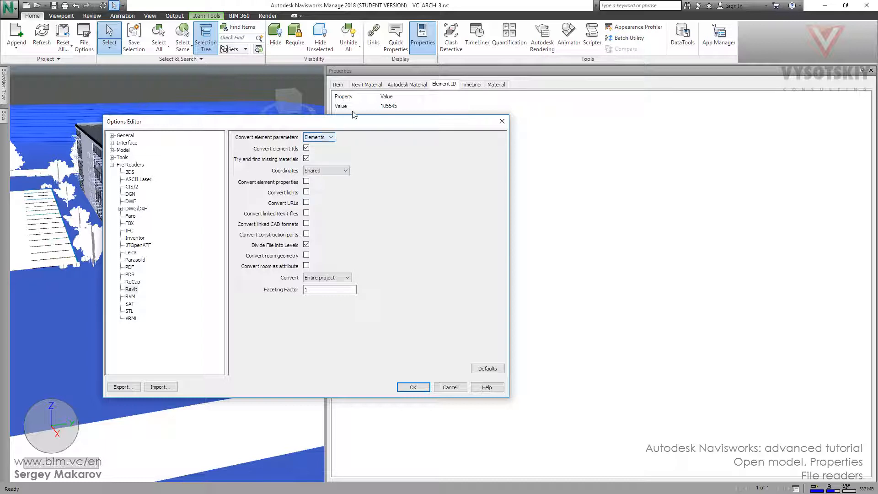
left_click(412, 388)
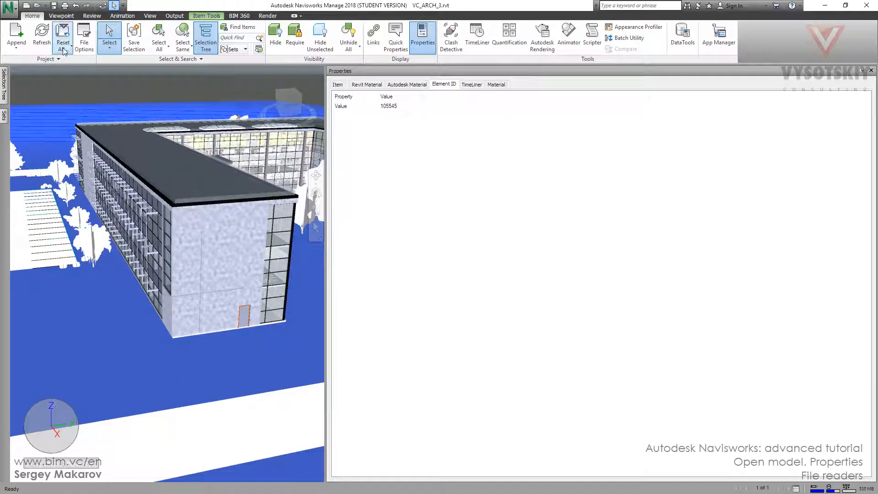
left_click(41, 37)
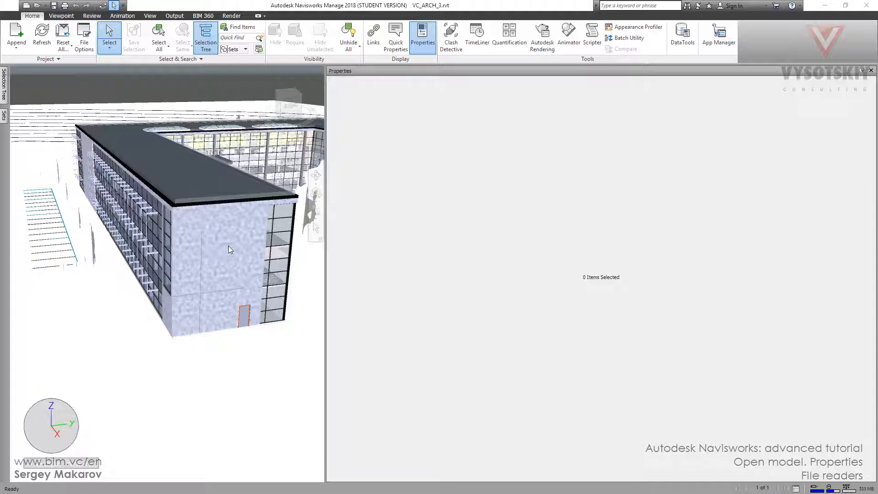
- Select the end masonry wall, view its Element properties, and reopen program Options
left_click(229, 249)
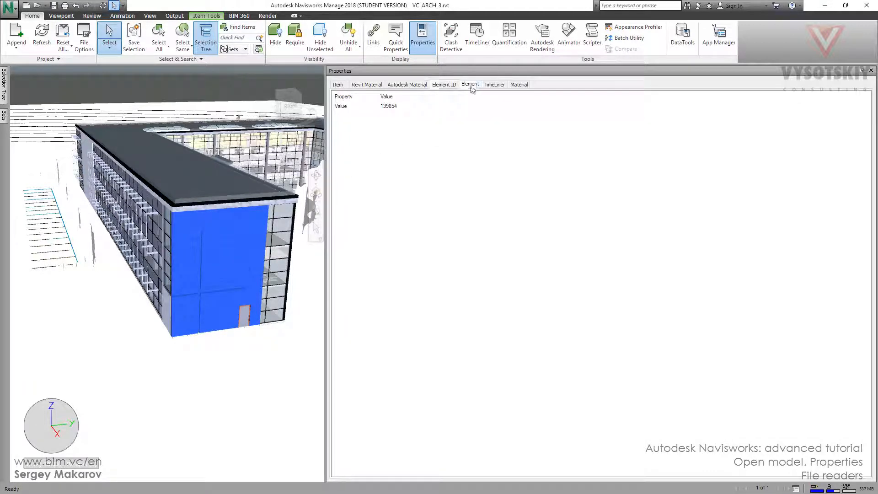
left_click(471, 84)
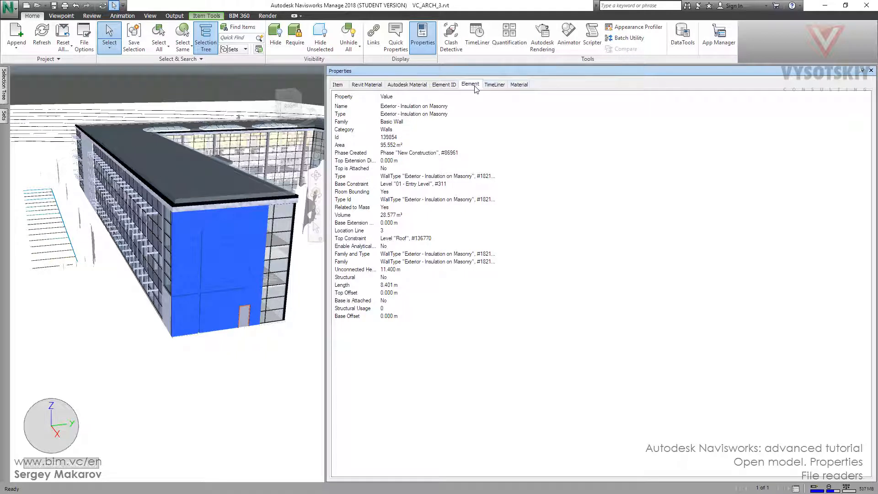
mouse_move(517, 180)
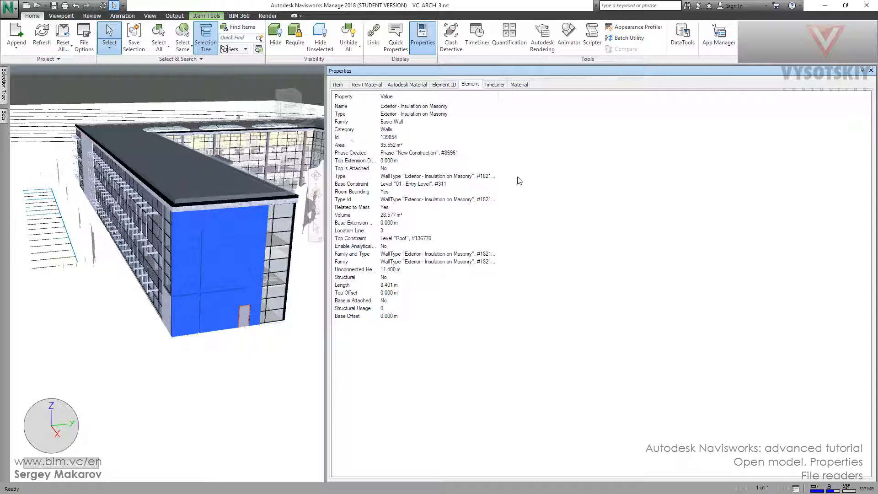
mouse_move(510, 102)
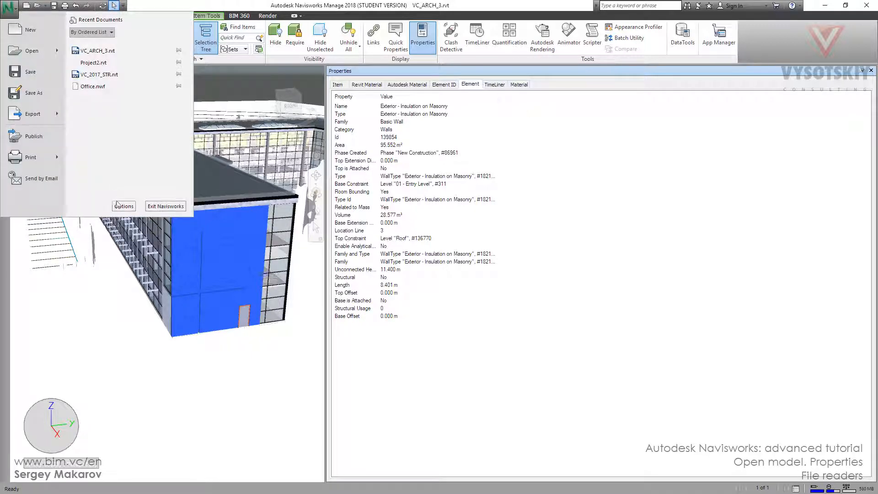
left_click(124, 207)
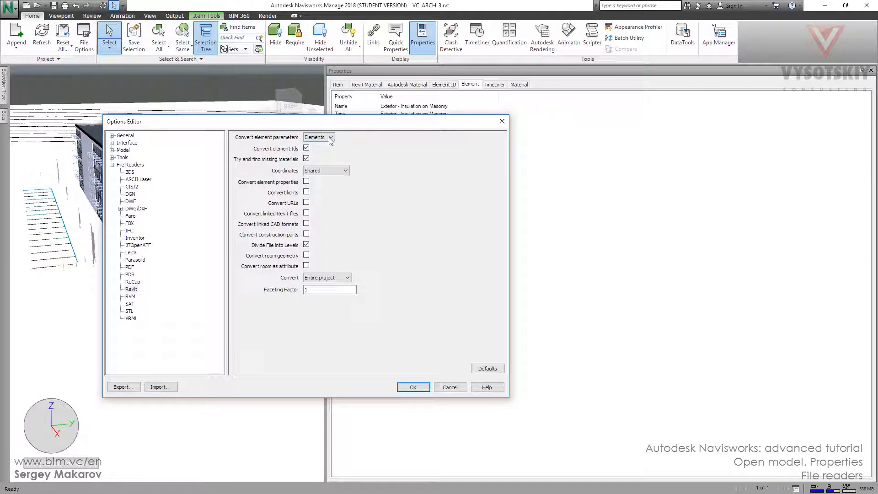